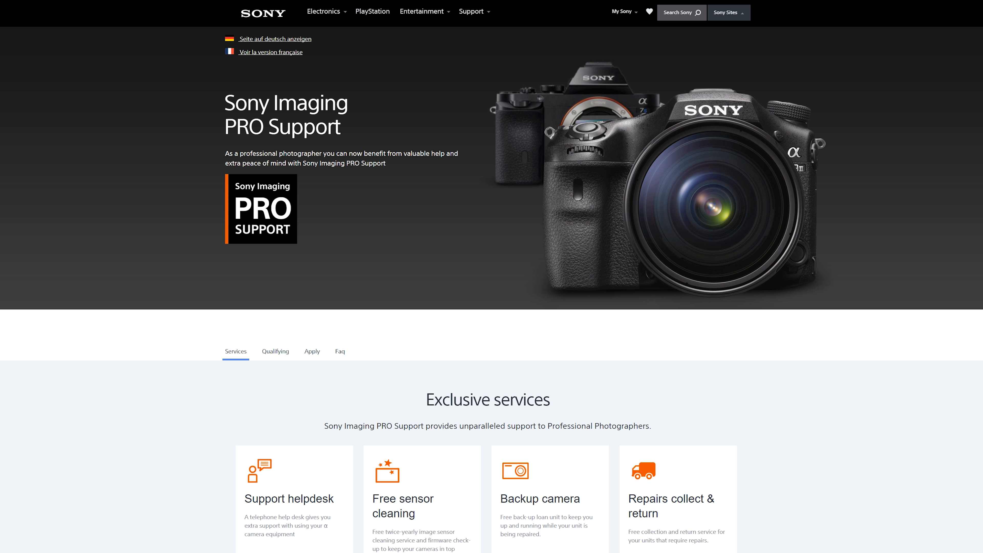
mouse_move(413, 93)
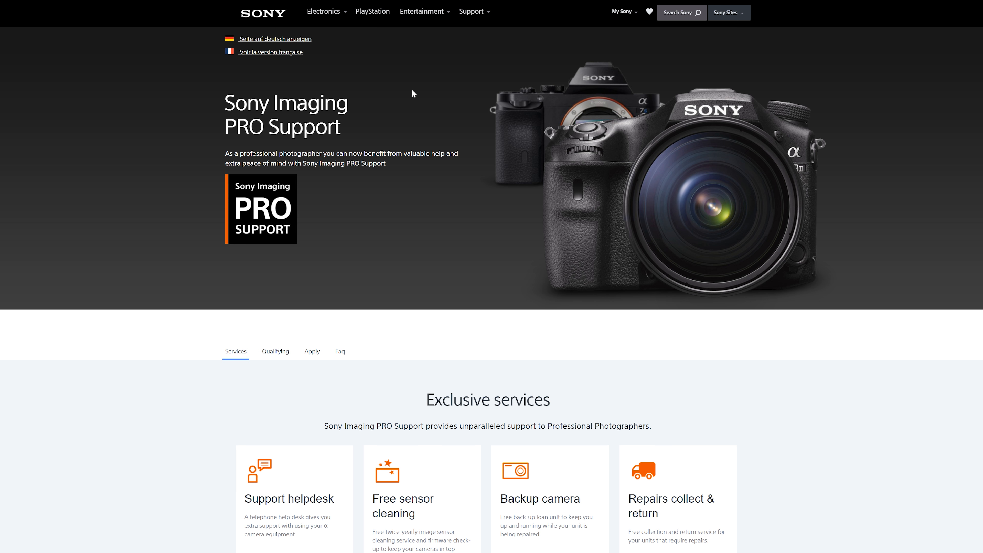
scroll(down, 3)
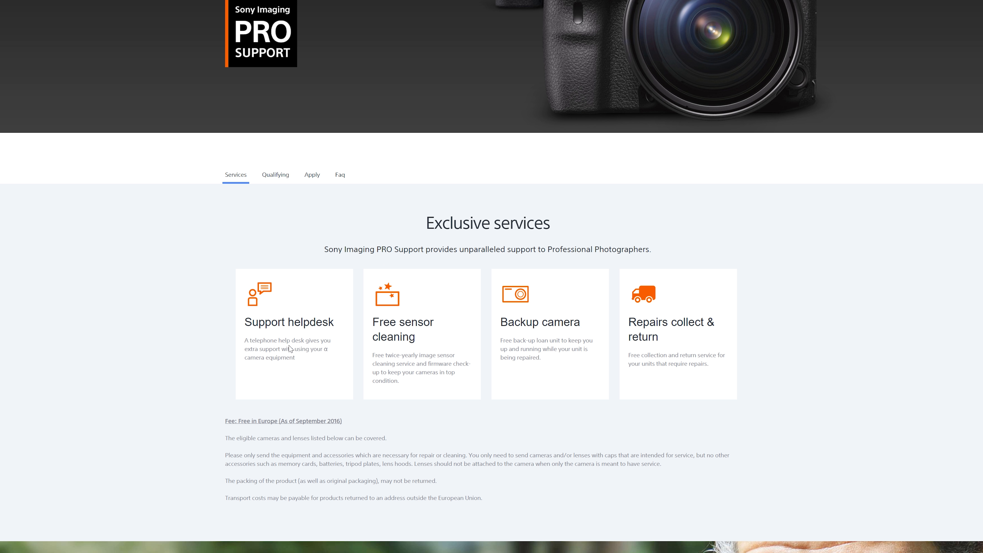
mouse_move(435, 349)
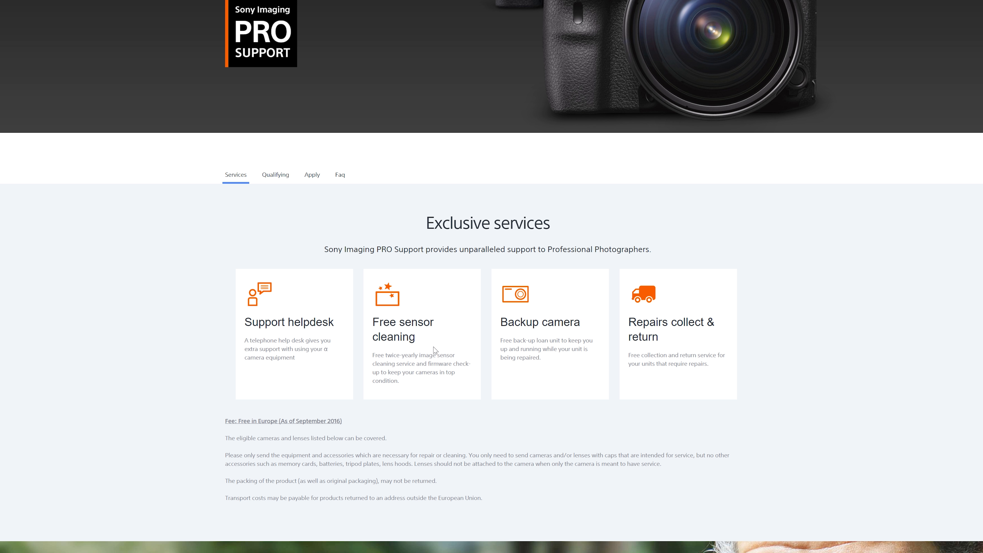
mouse_move(407, 364)
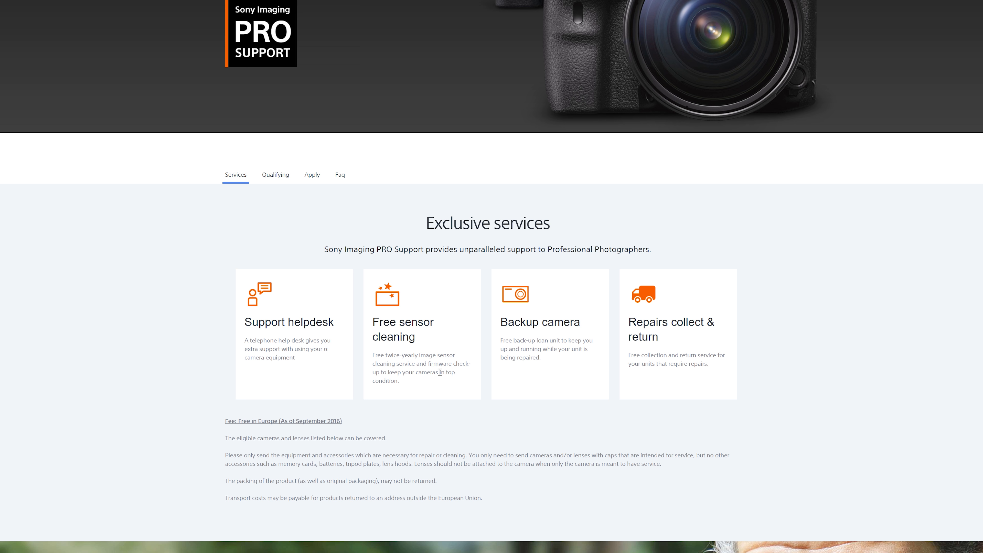
mouse_move(435, 385)
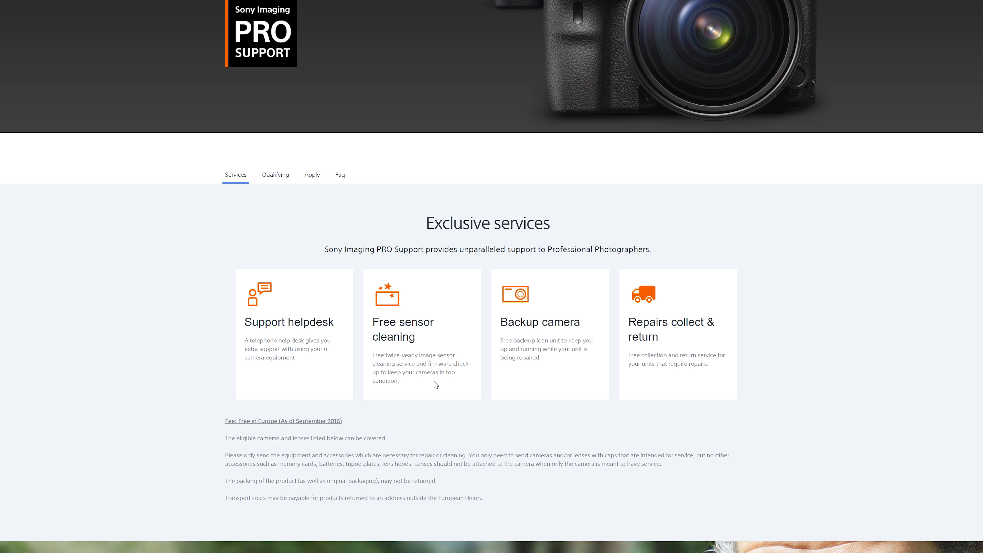
mouse_move(519, 356)
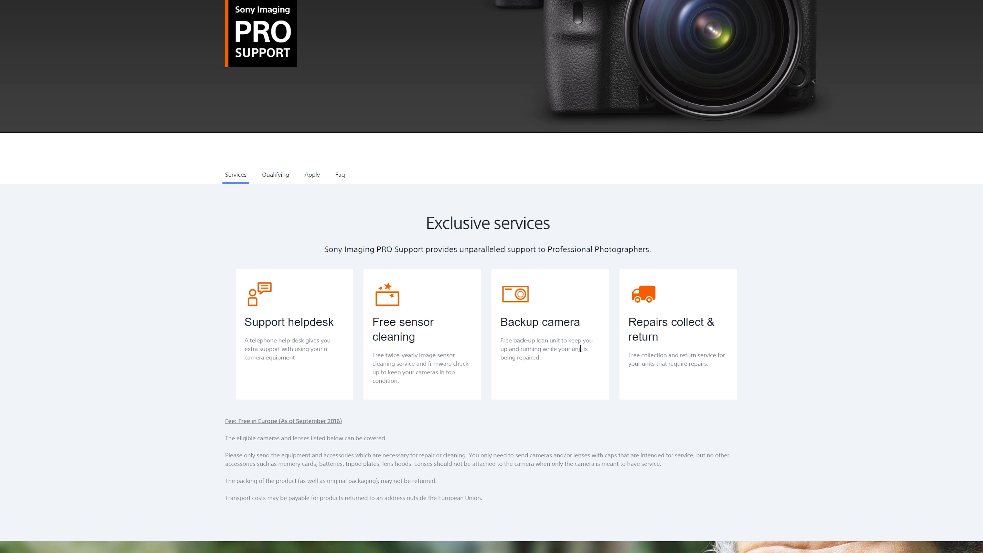
mouse_move(572, 358)
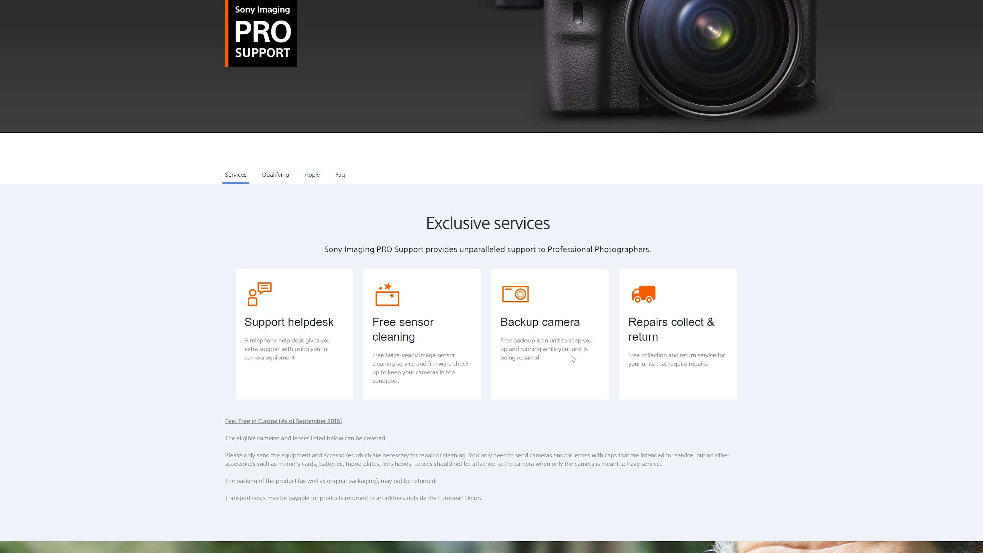
scroll(down, 3)
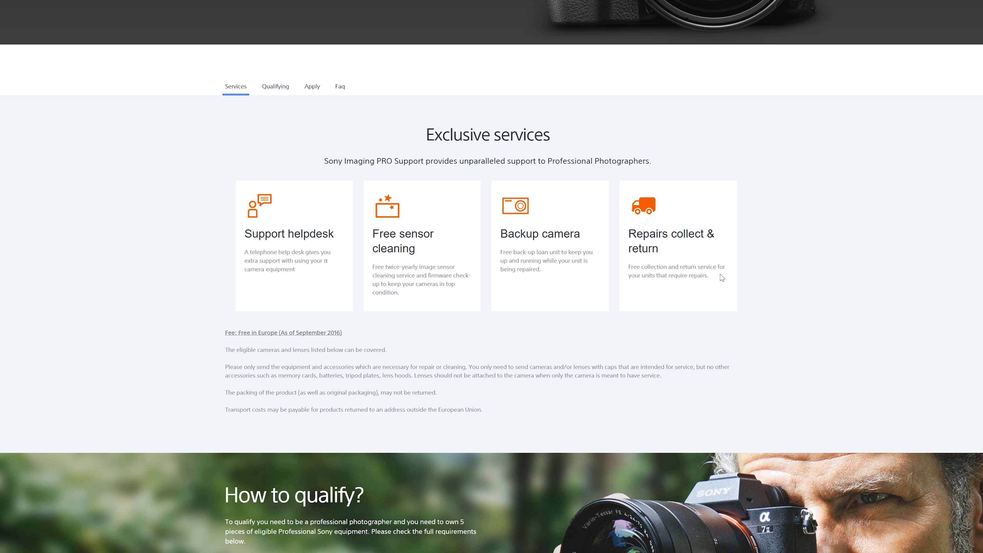
scroll(down, 3)
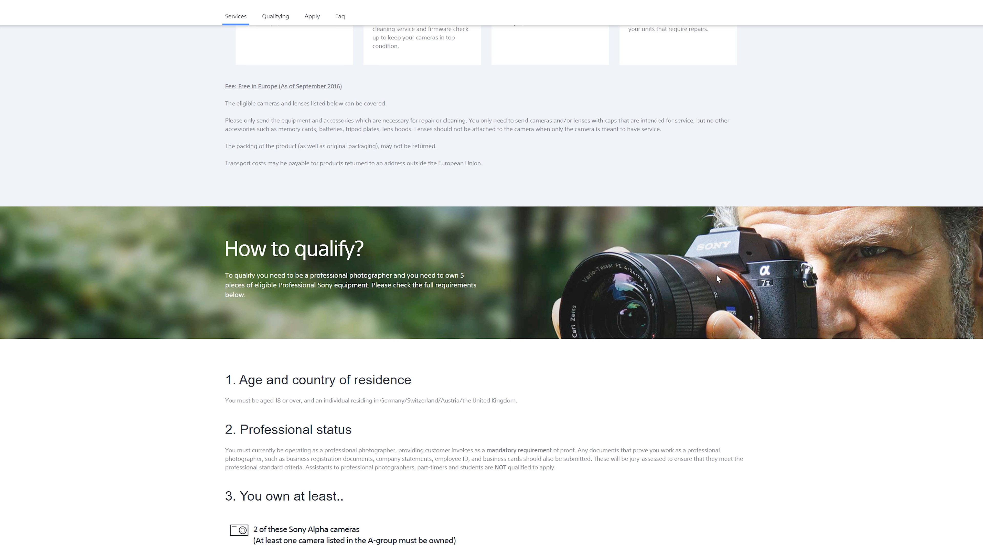
scroll(down, 3)
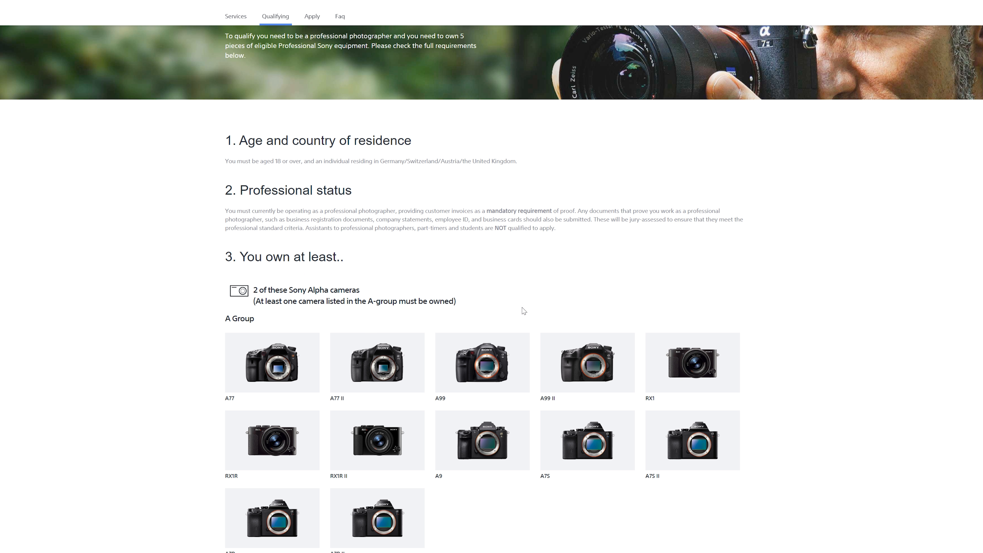
mouse_move(274, 302)
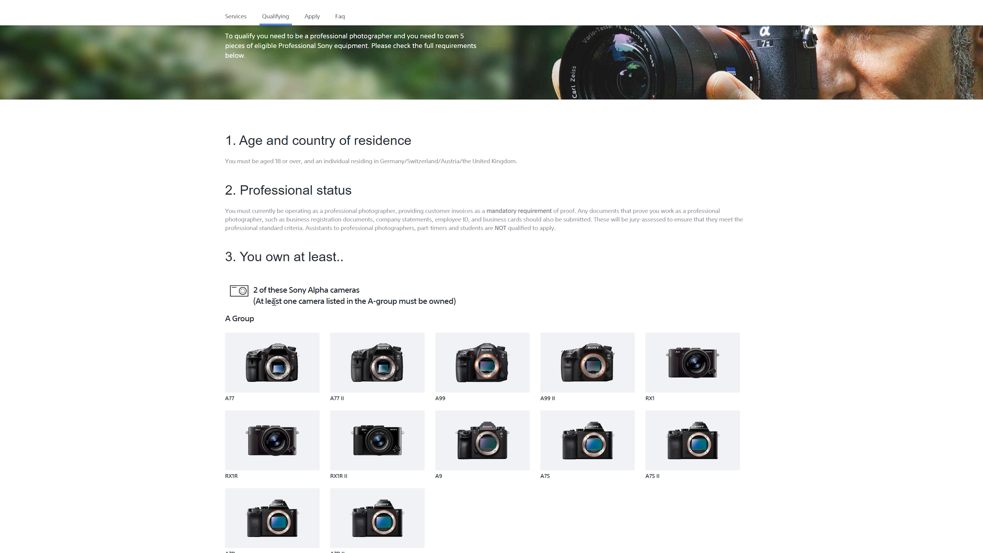
scroll(down, 3)
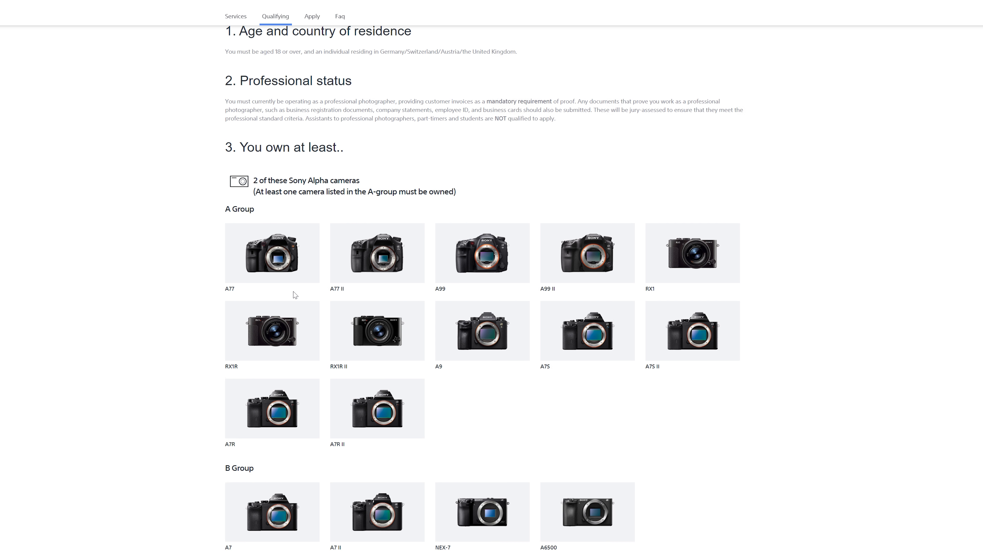
scroll(down, 3)
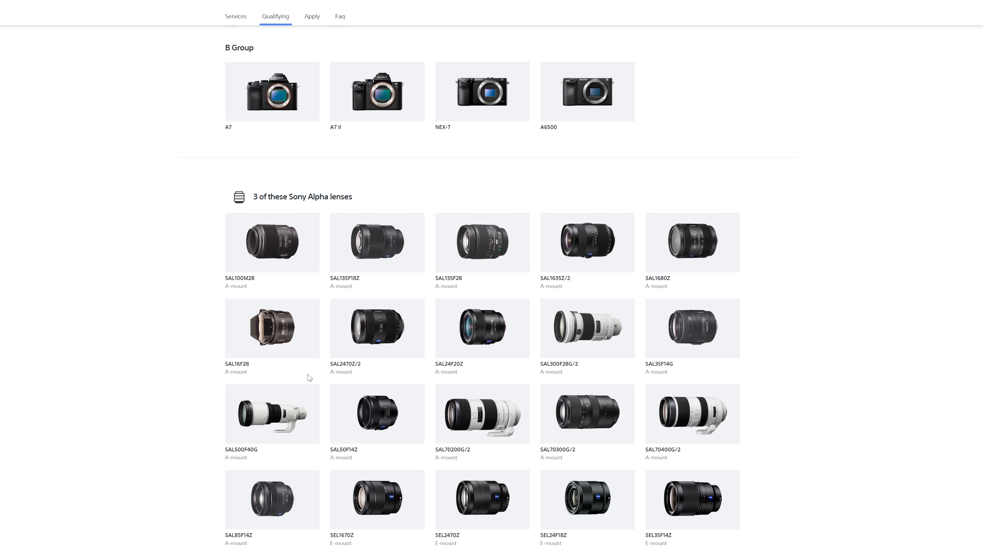
scroll(down, 3)
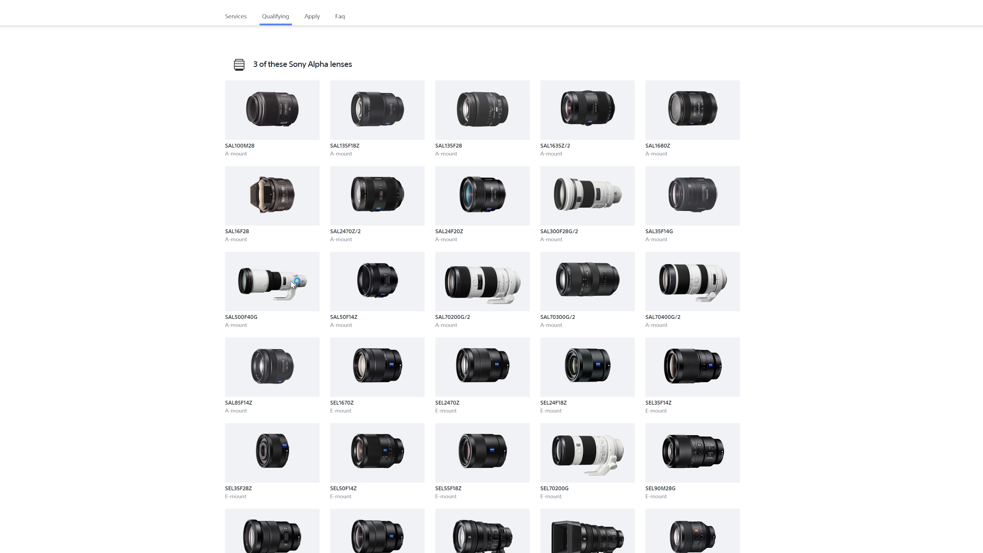
scroll(down, 3)
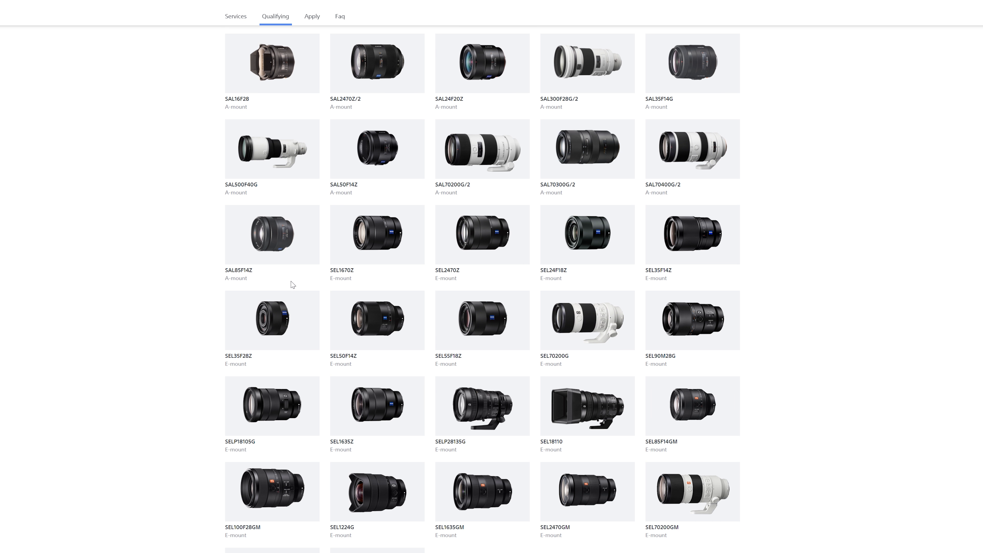
scroll(down, 3)
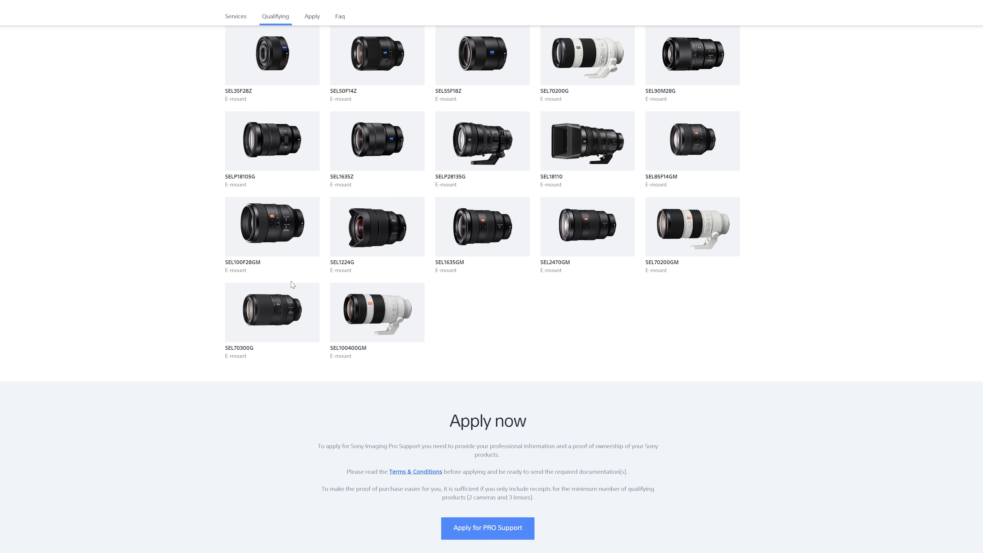
scroll(down, 3)
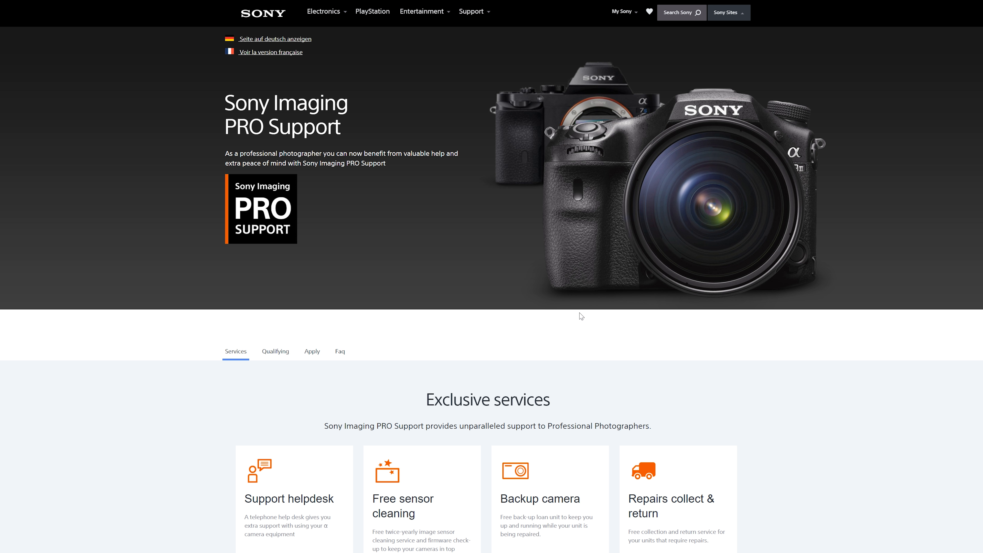
mouse_move(575, 316)
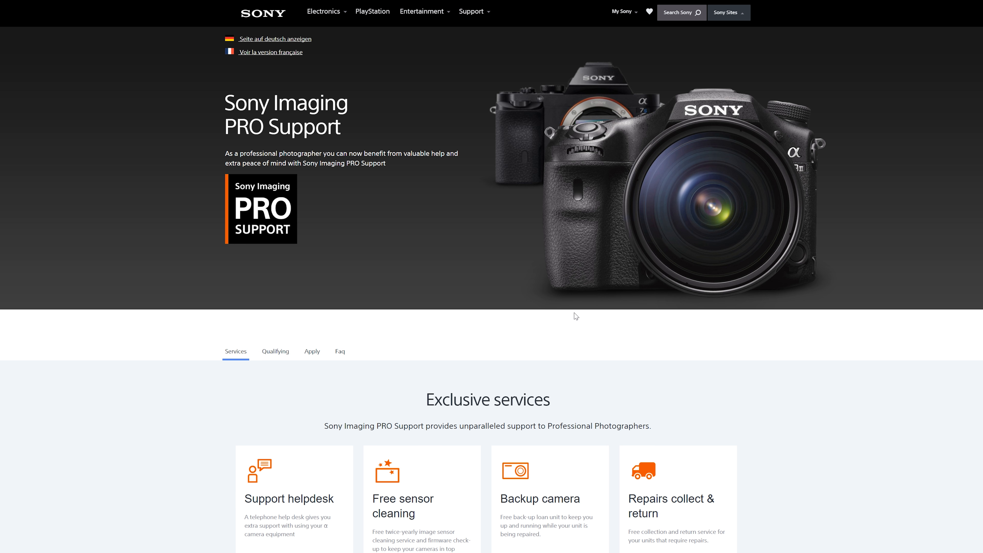